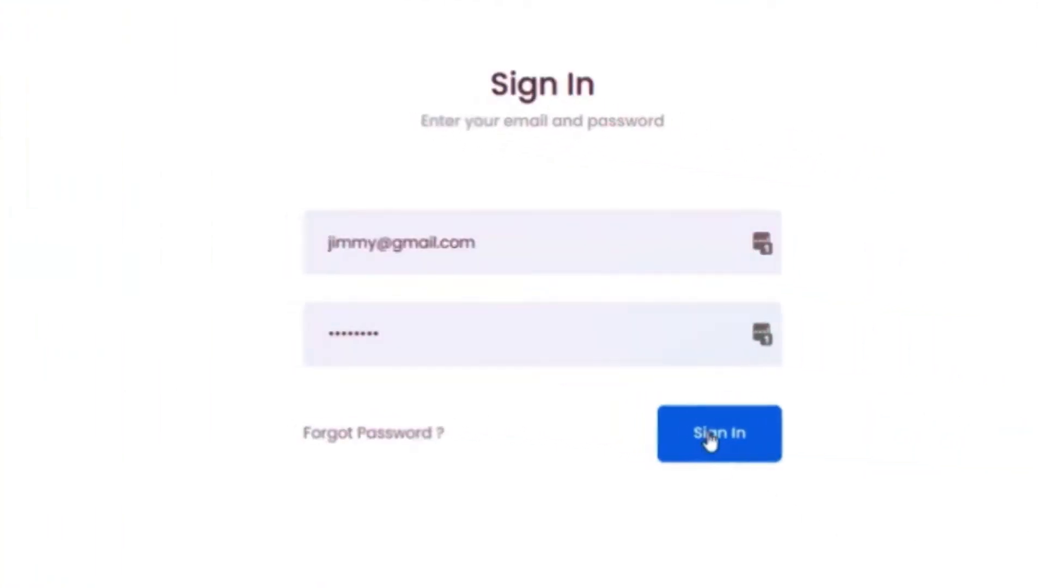
# Sign in, start a new store Jojam with template 1 and eBay seller ID jamjoathletics
pyautogui.click(718, 434)
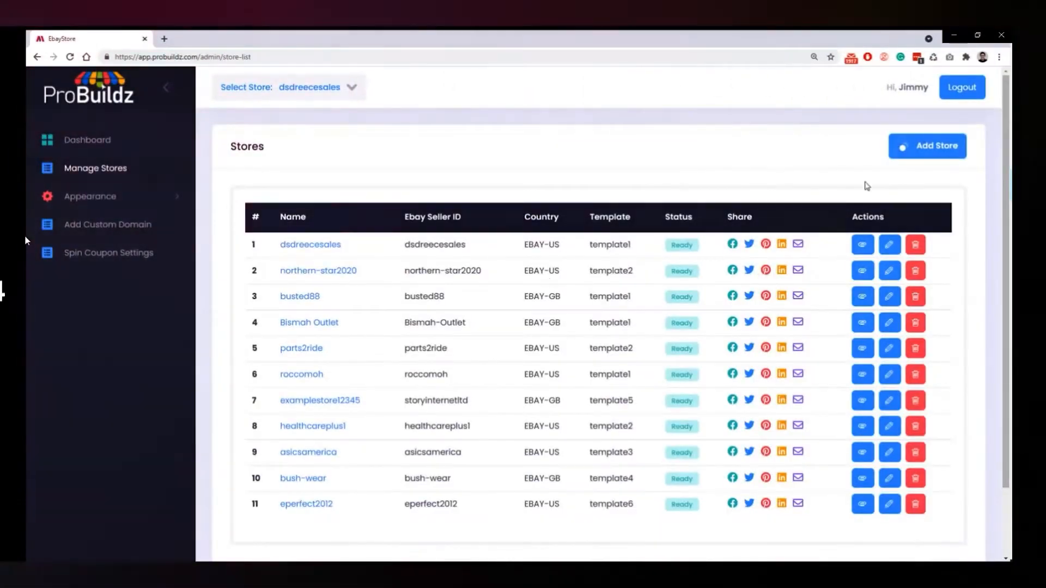
pyautogui.click(926, 146)
pyautogui.write('Jojam')
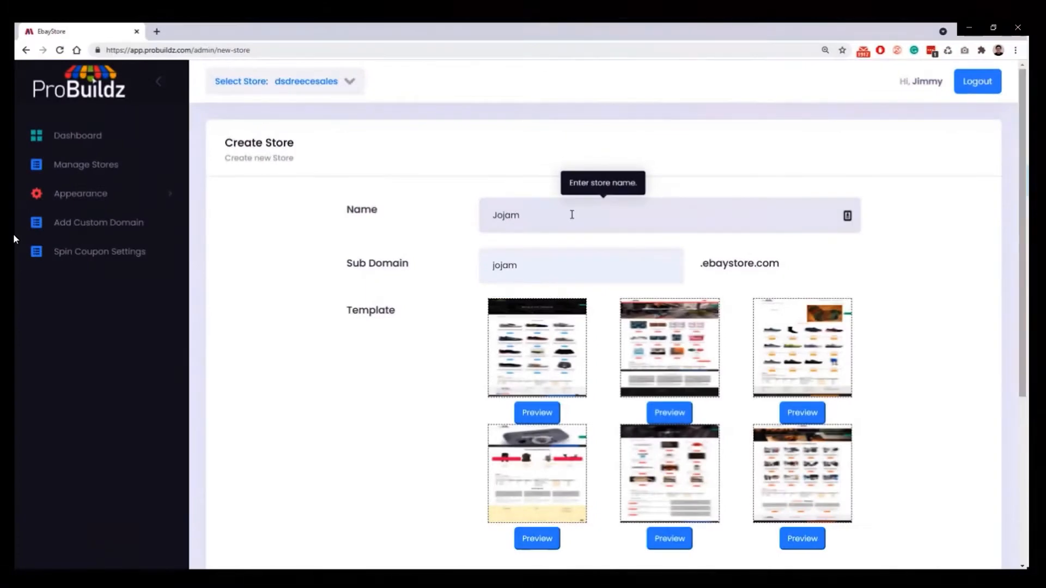
pyautogui.scroll(-3)
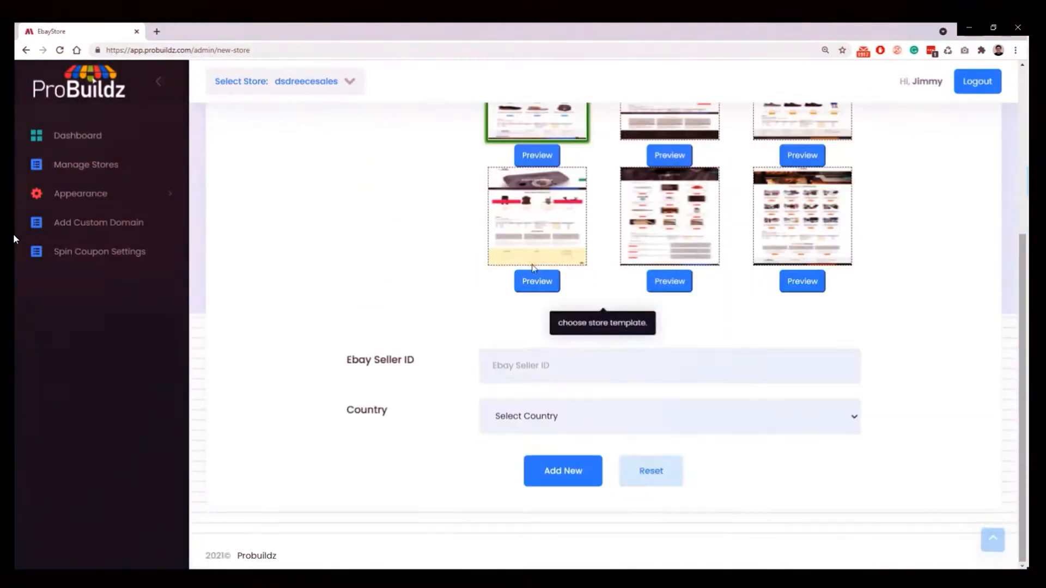
pyautogui.write('jamjoathletics')
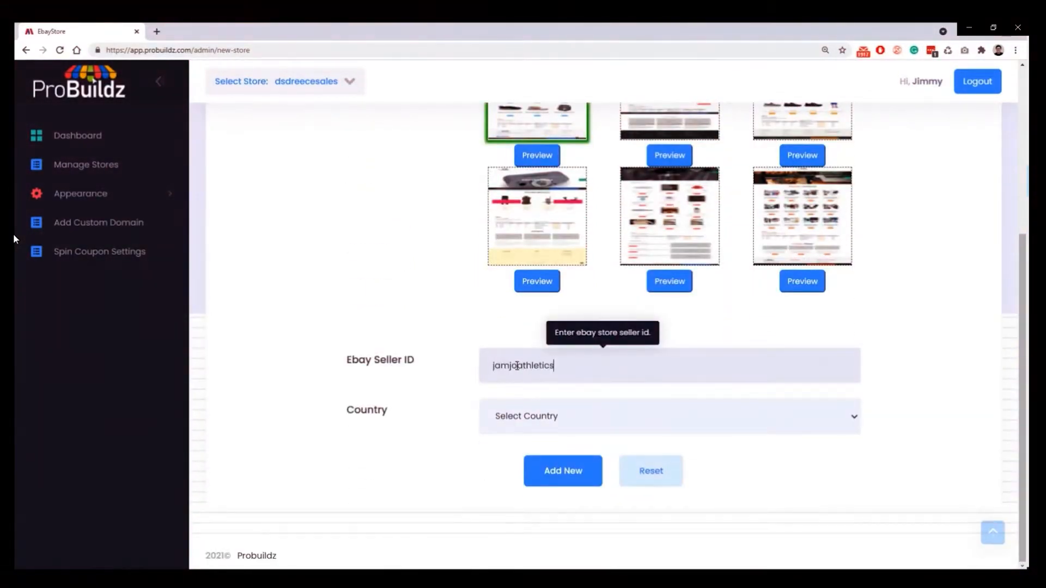
pyautogui.click(536, 155)
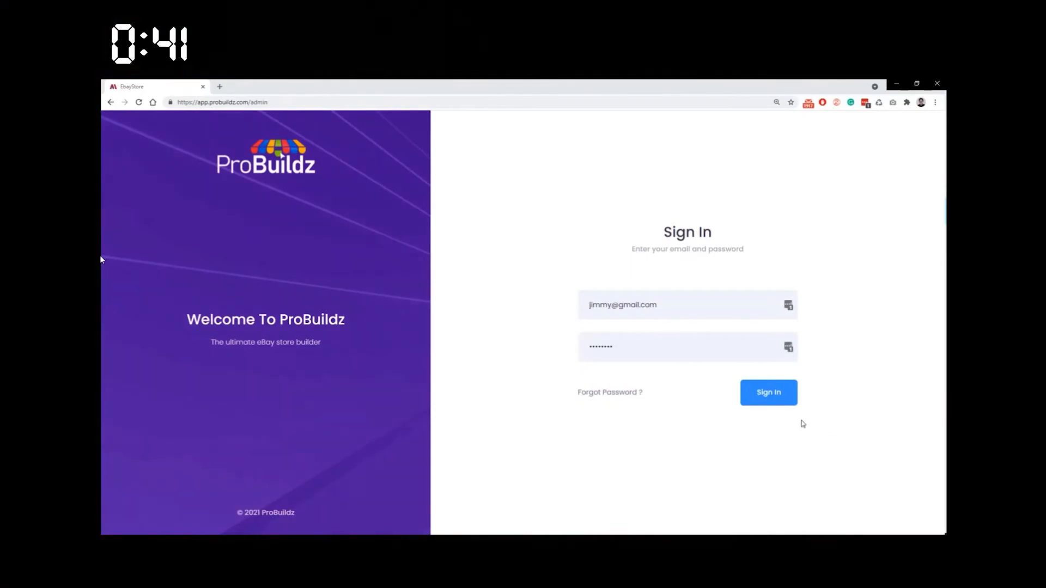
# Sign in and begin a new store named Jojam1 from Manage Stores
pyautogui.click(768, 392)
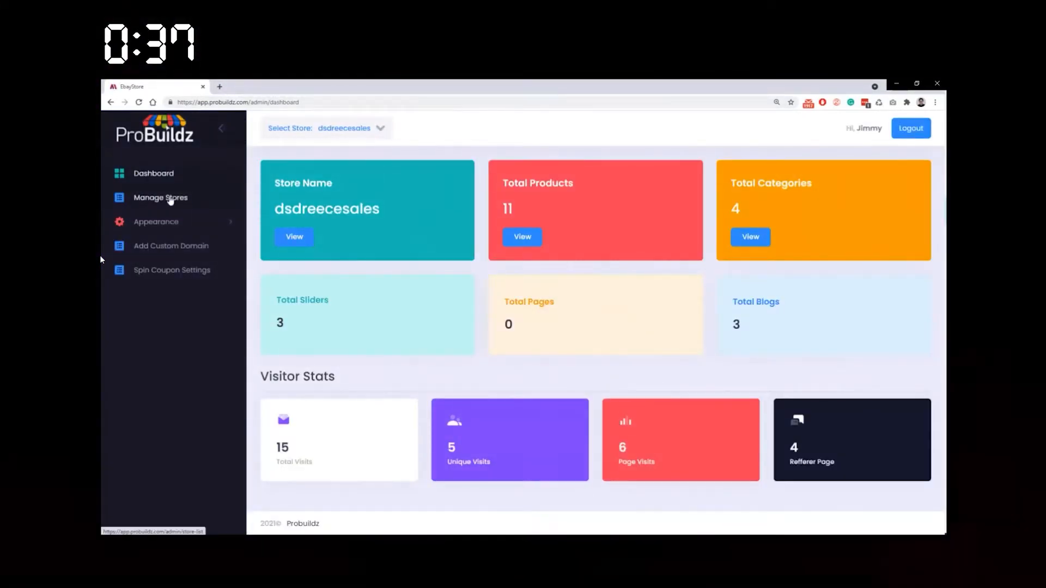
pyautogui.click(160, 197)
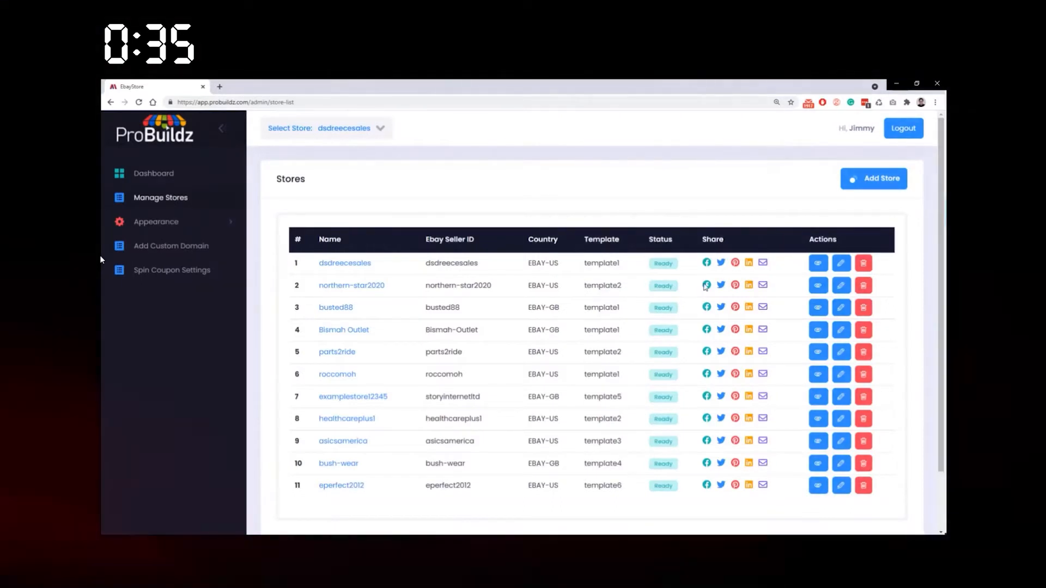
pyautogui.click(872, 179)
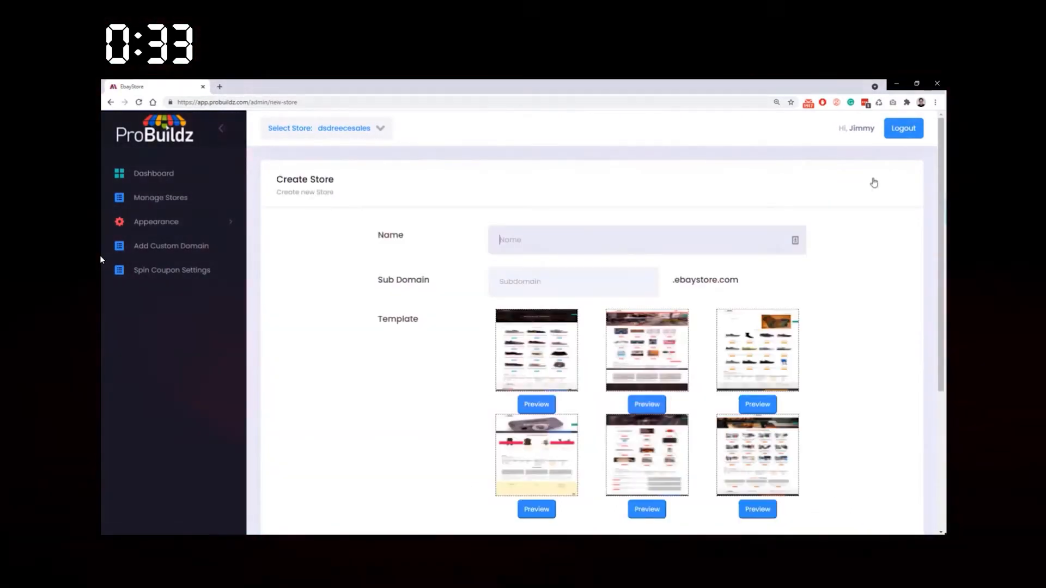
pyautogui.write('Jojam1')
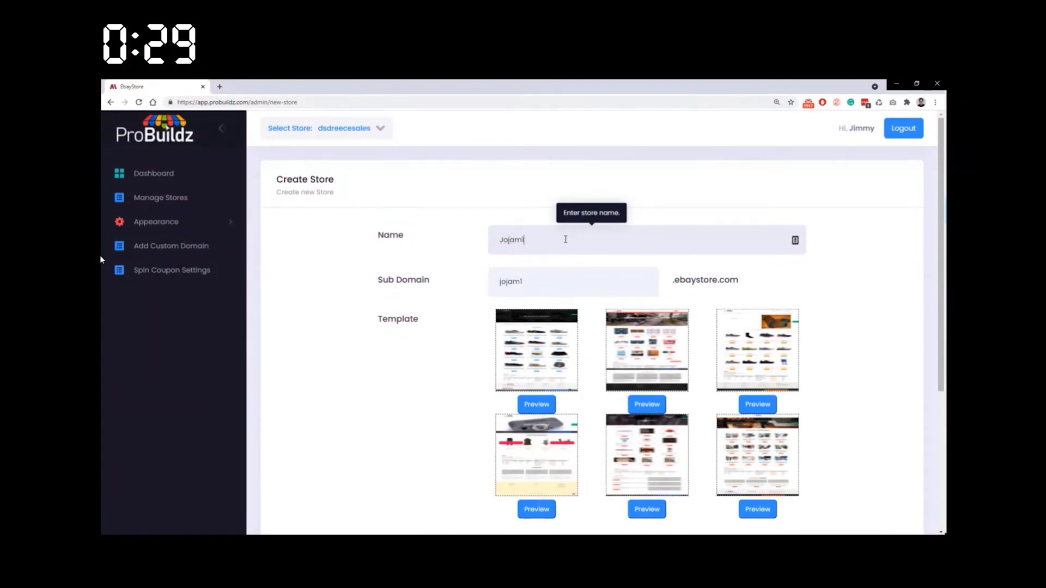
# Choose template 1, enter the eBay seller ID and select the store's eBay country
pyautogui.scroll(-3)
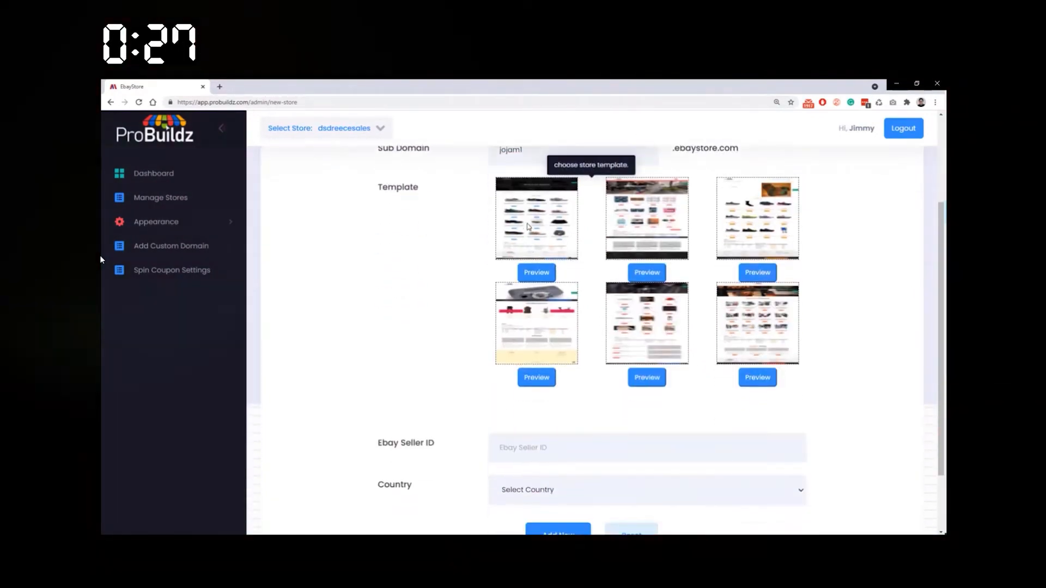
pyautogui.scroll(-3)
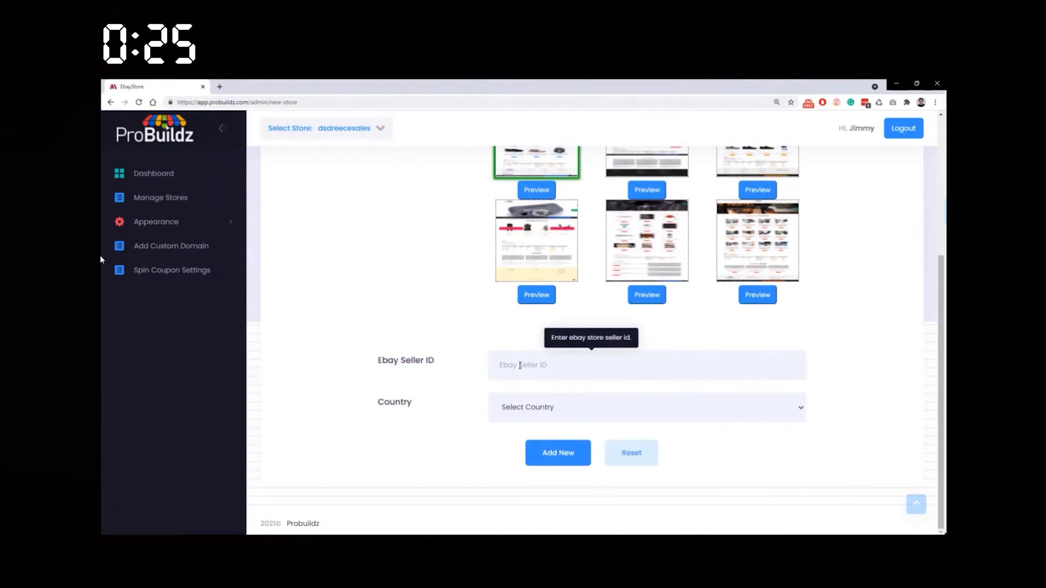
pyautogui.write('jamjobathletics')
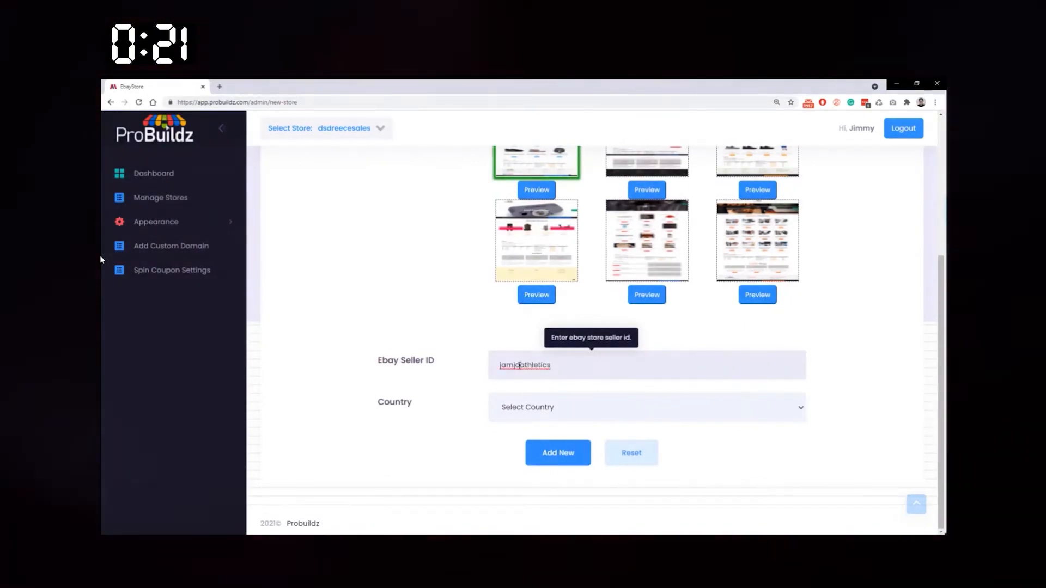
pyautogui.click(646, 407)
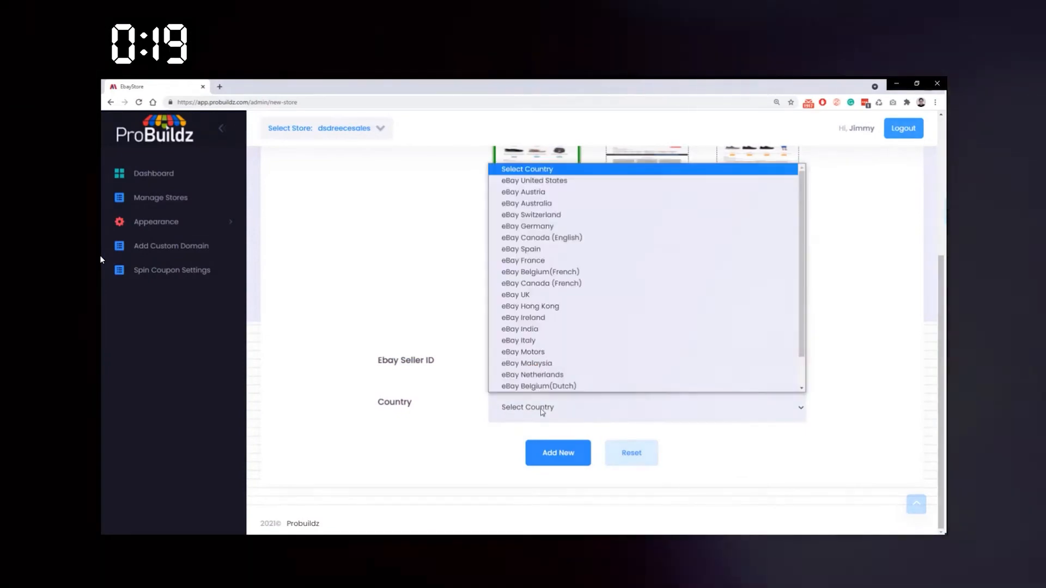
pyautogui.click(556, 452)
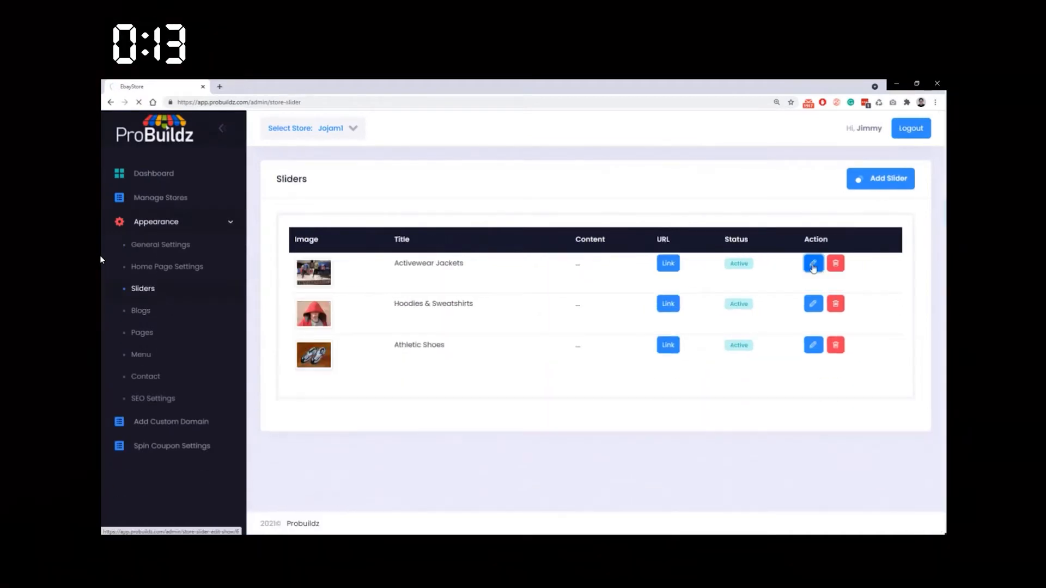
# Give the Activewear Jackets slider the bags.jpg image and description 'Best bags of all kinds'
pyautogui.click(812, 262)
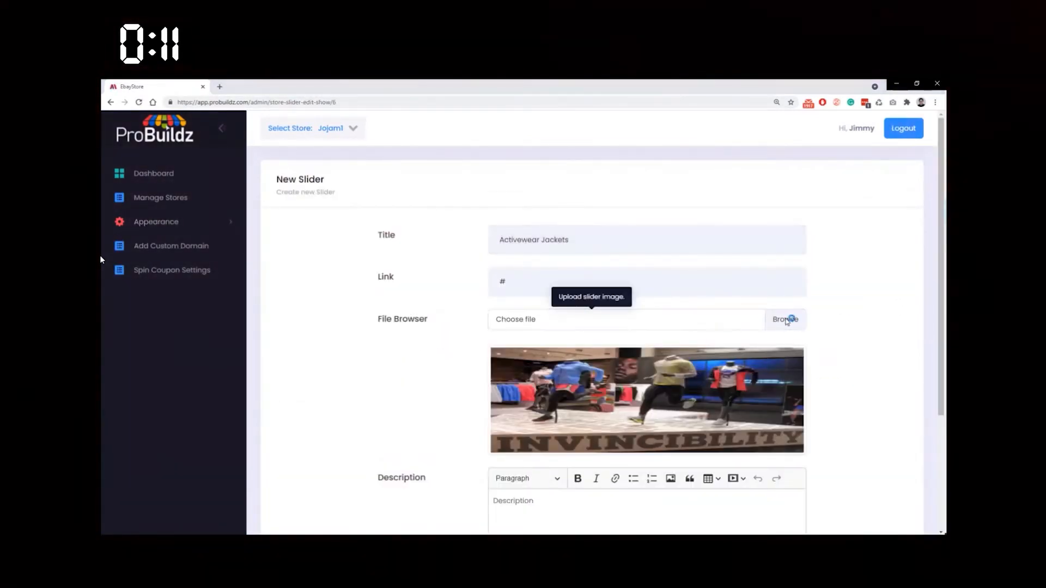
pyautogui.click(784, 319)
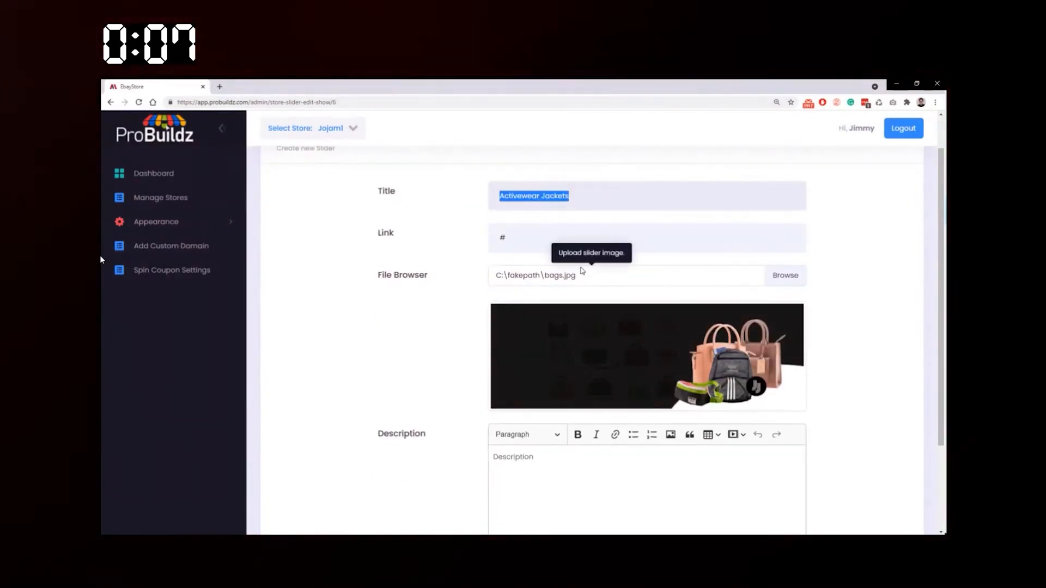
pyautogui.scroll(-3)
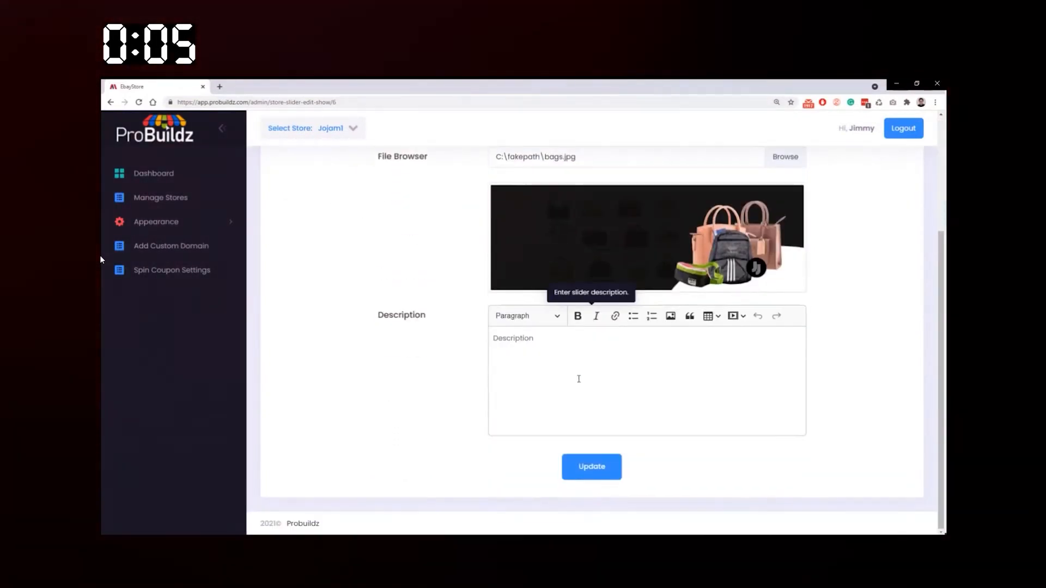
pyautogui.write('Best b')
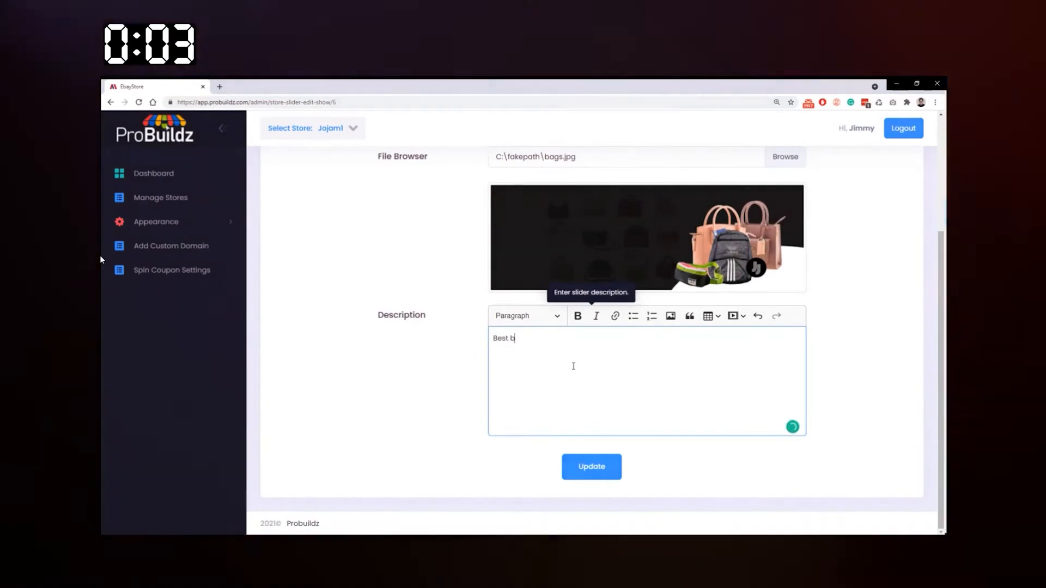
pyautogui.write('ags of all kin')
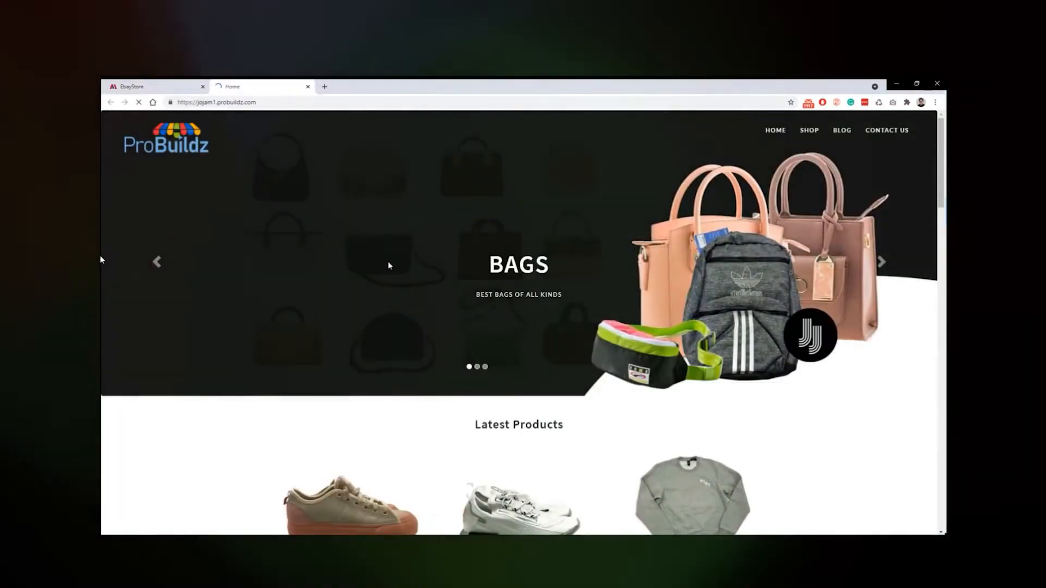
# Scroll the live jojam1.probuildz.com storefront down through the Latest Products grid
pyautogui.scroll(-3)
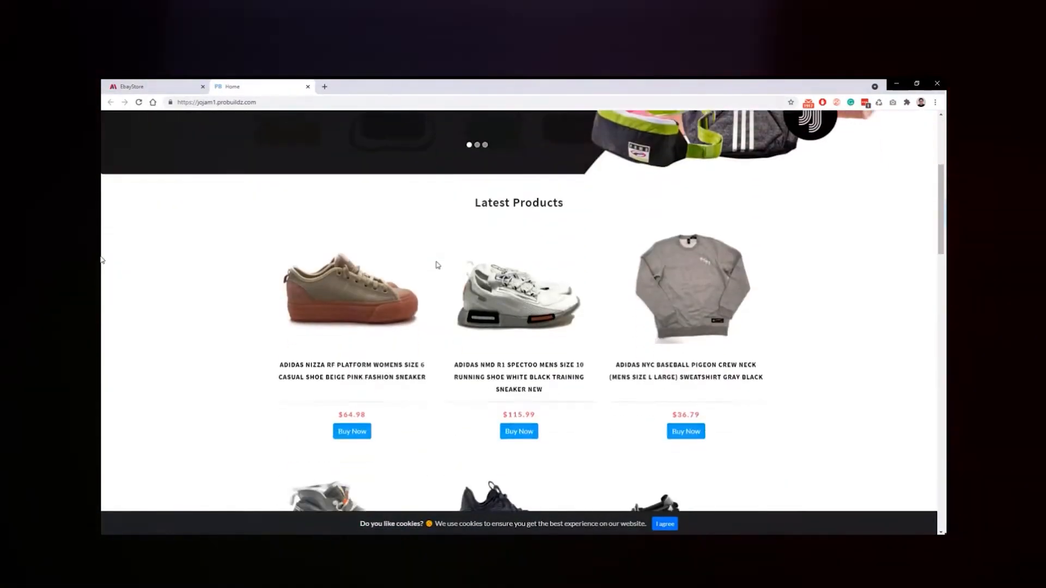
pyautogui.scroll(-3)
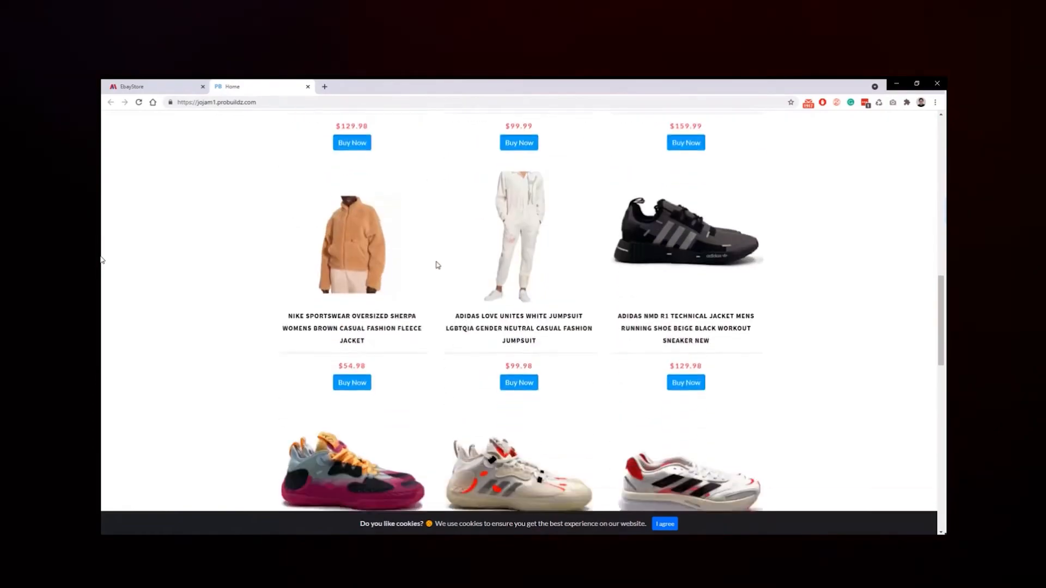